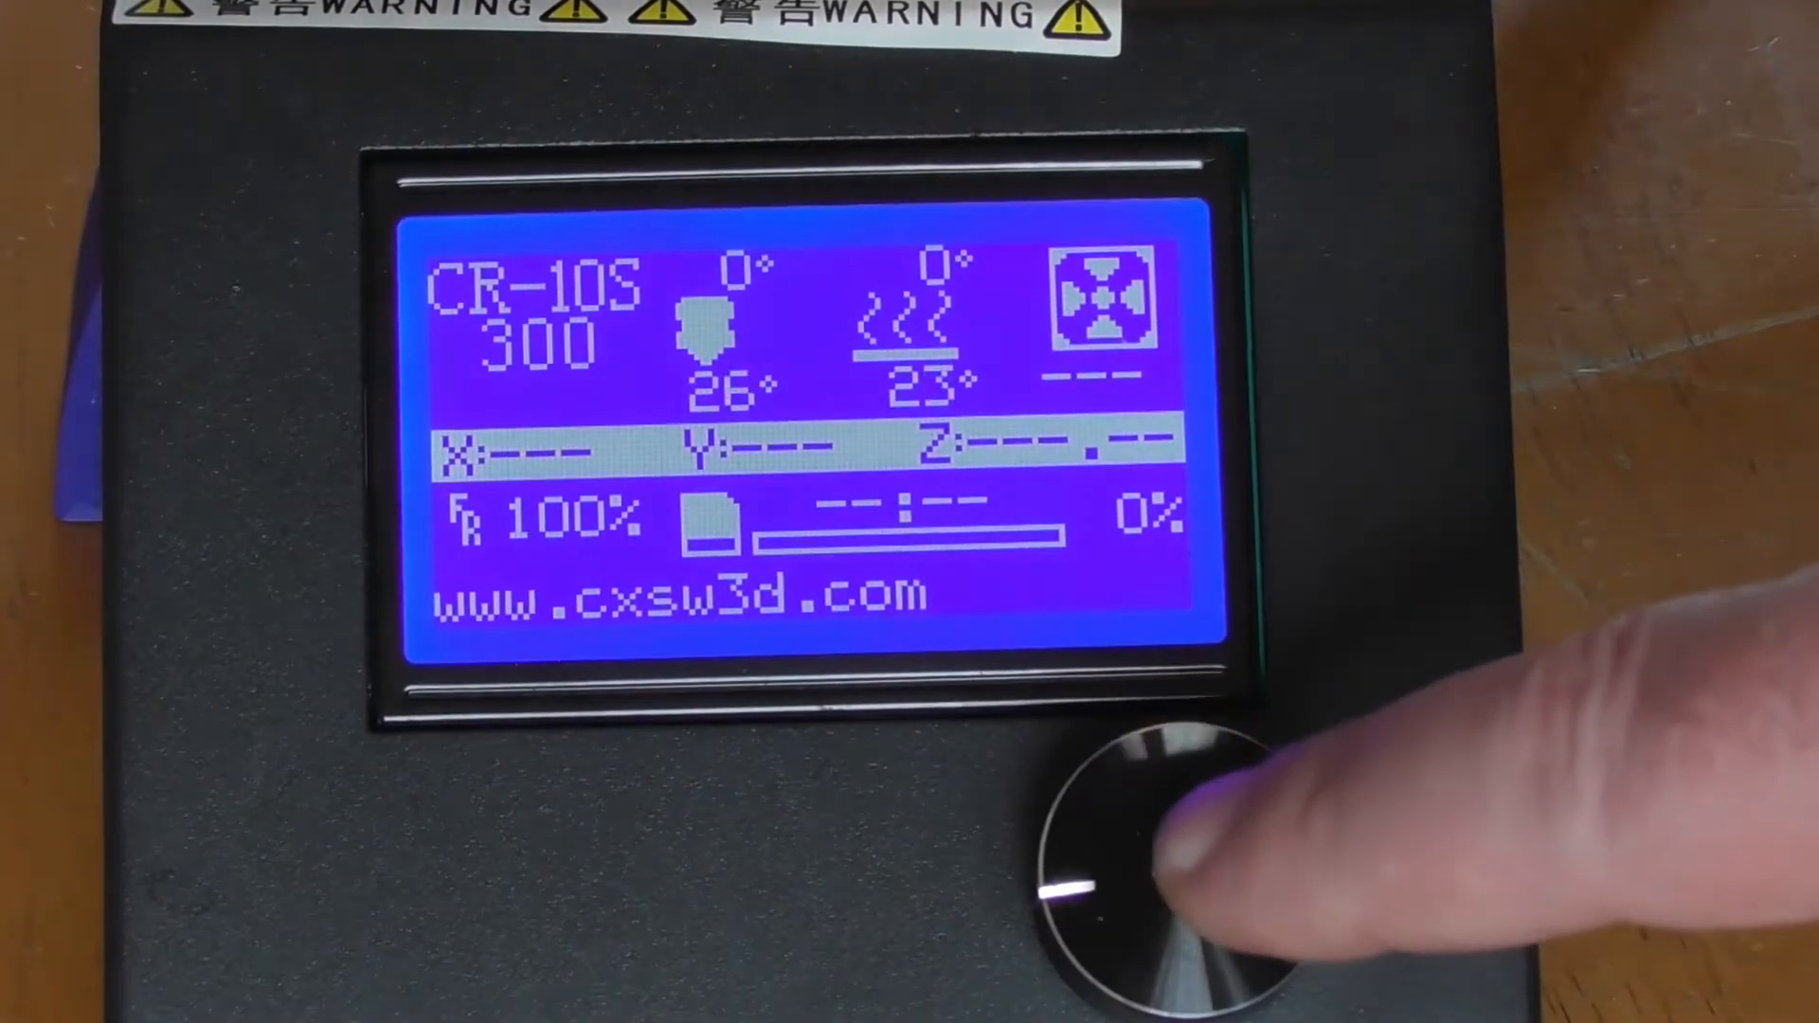
Set the hotend target to 68° from the main menu and return to the status screen.
click(1154, 835)
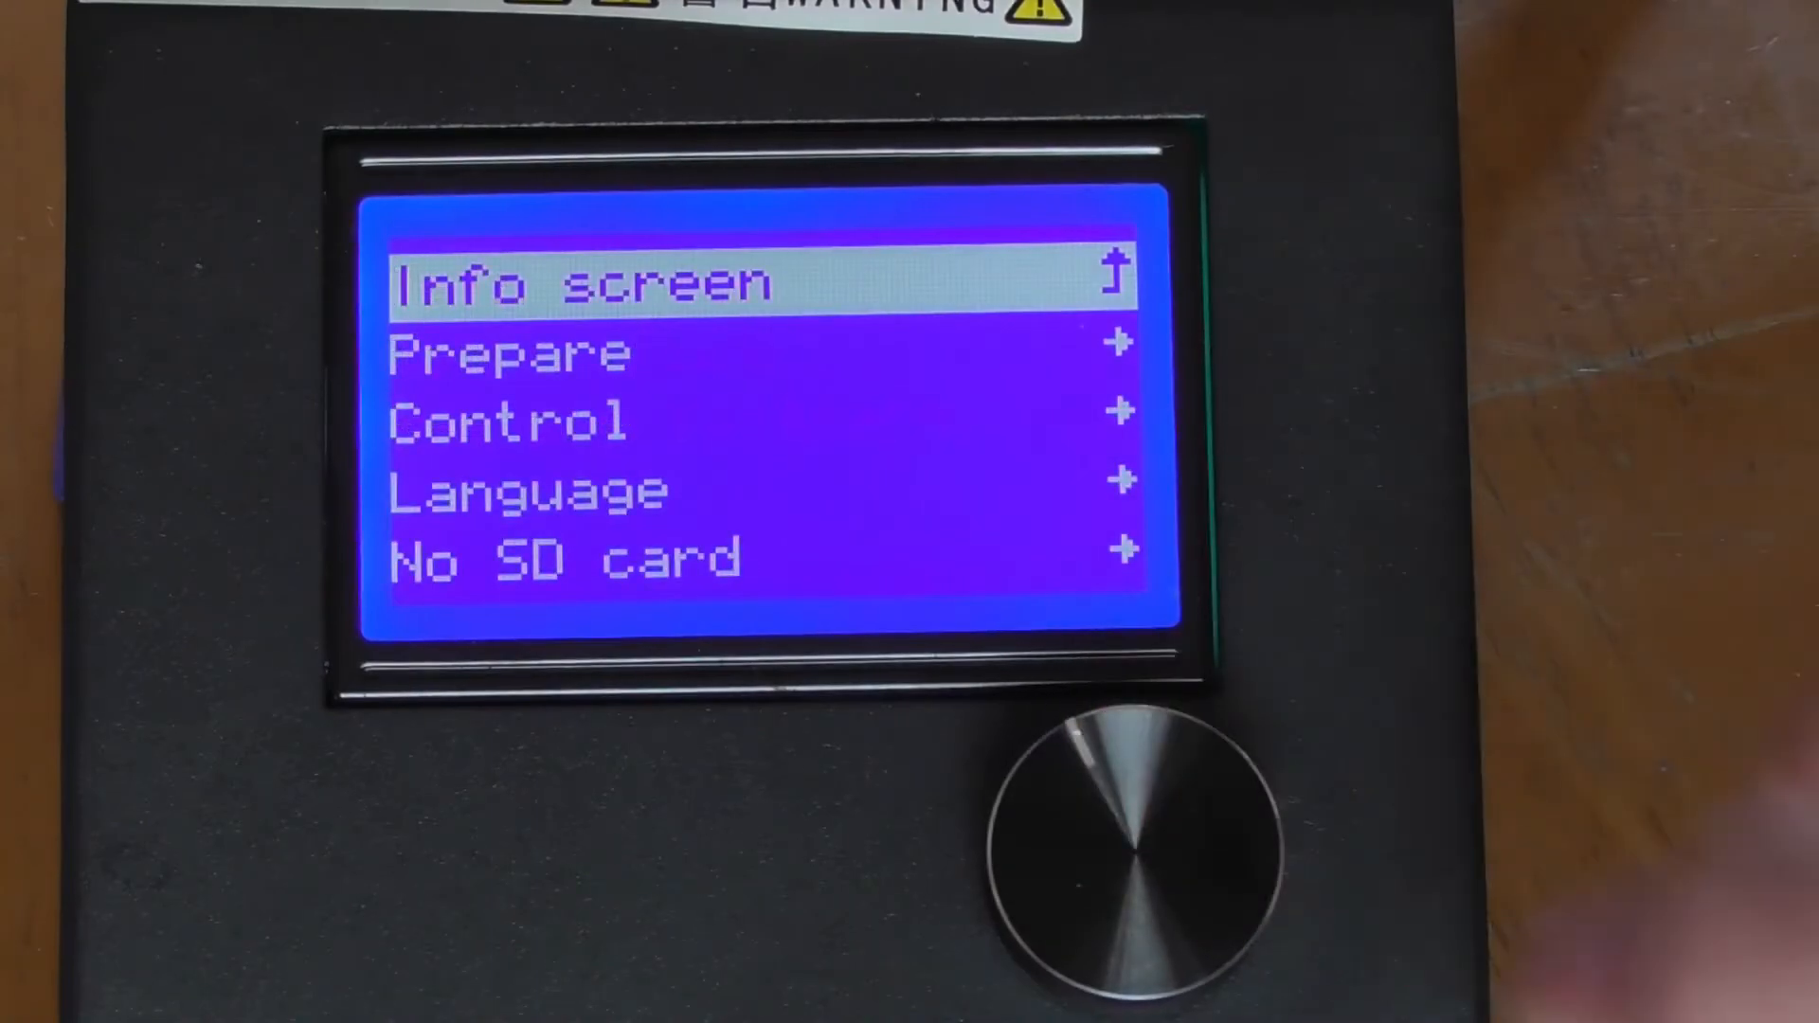
click(1126, 847)
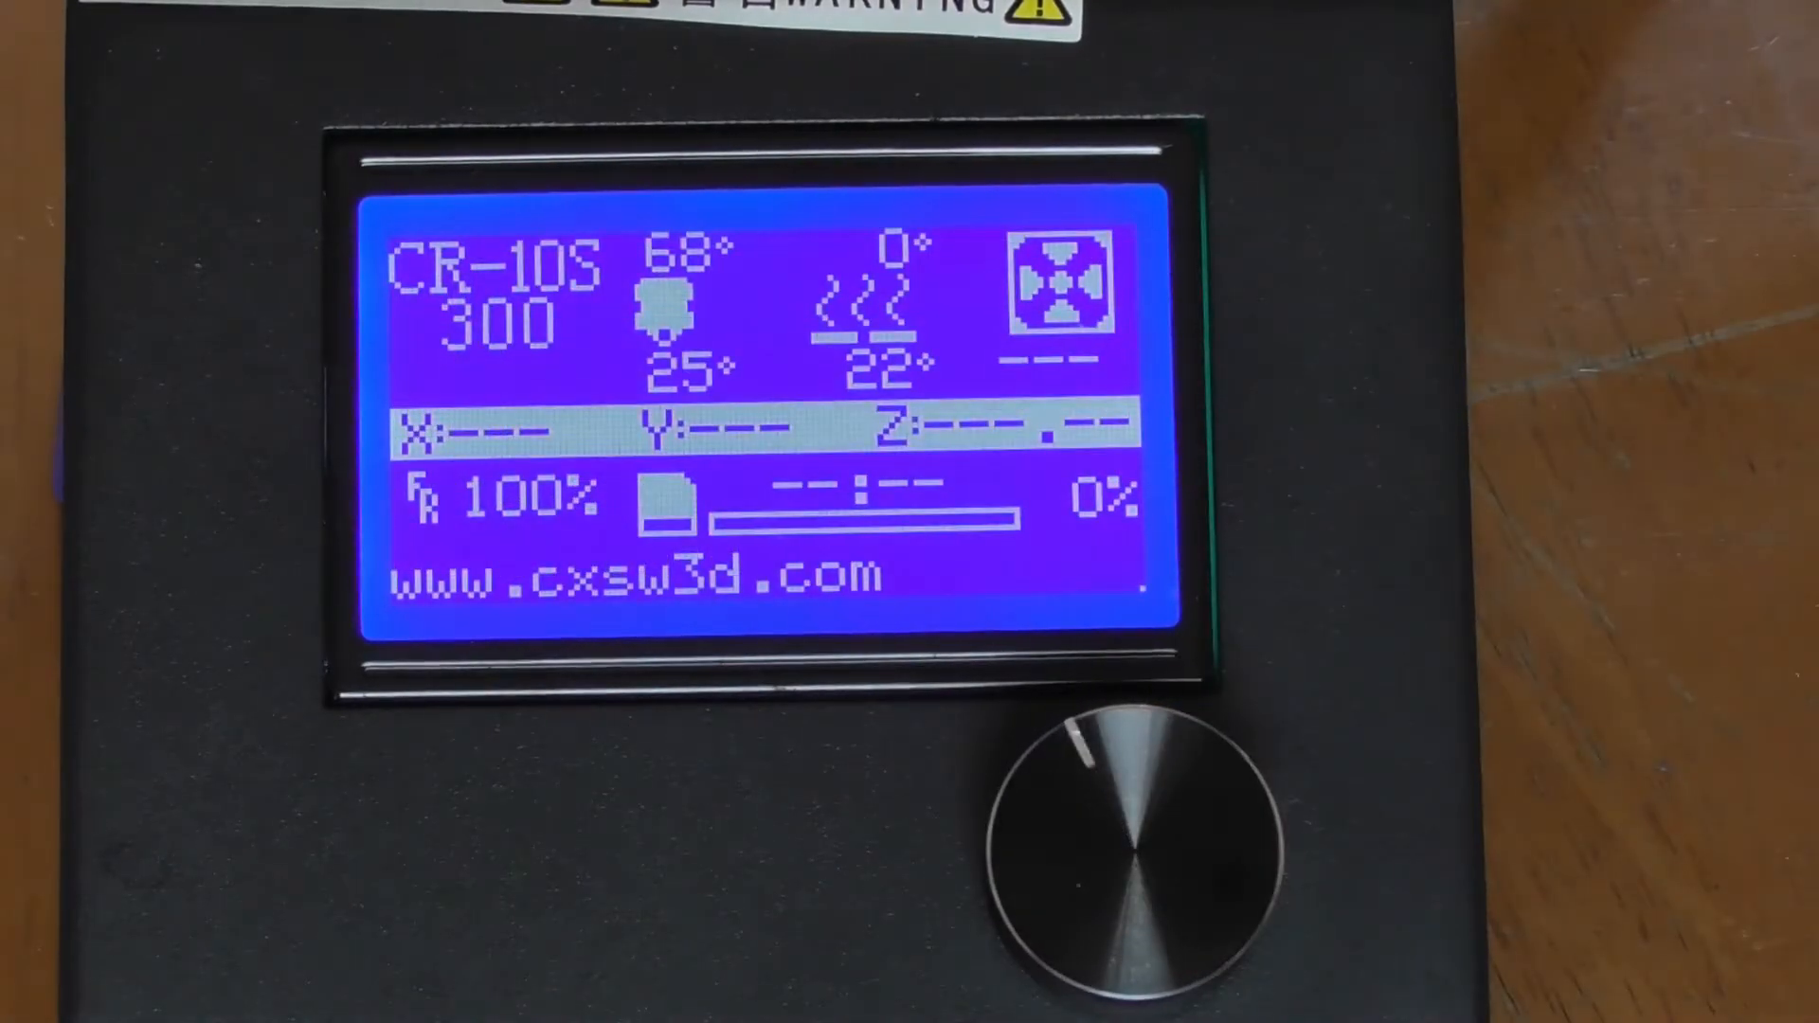